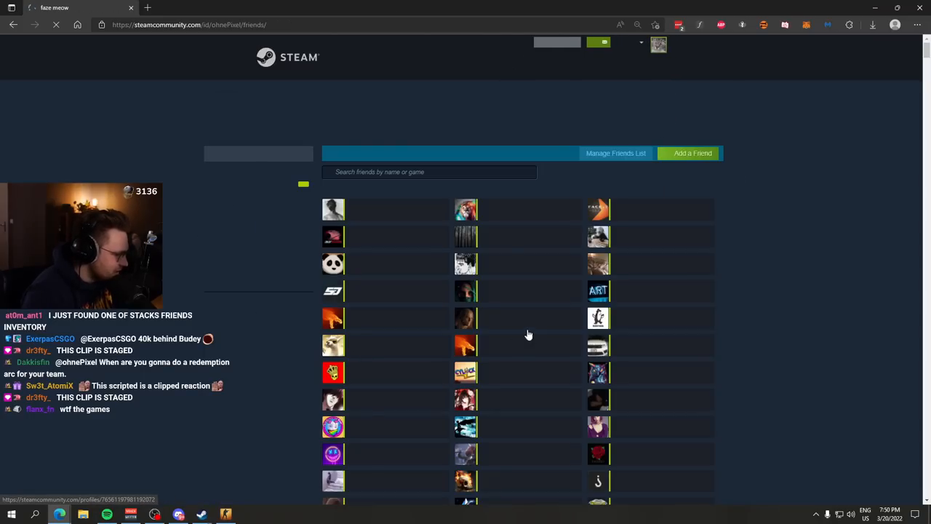
Step: Search the friends list for 'dark' to reach the friend's CS:GO inventory
{"action": "type", "text": "dark"}
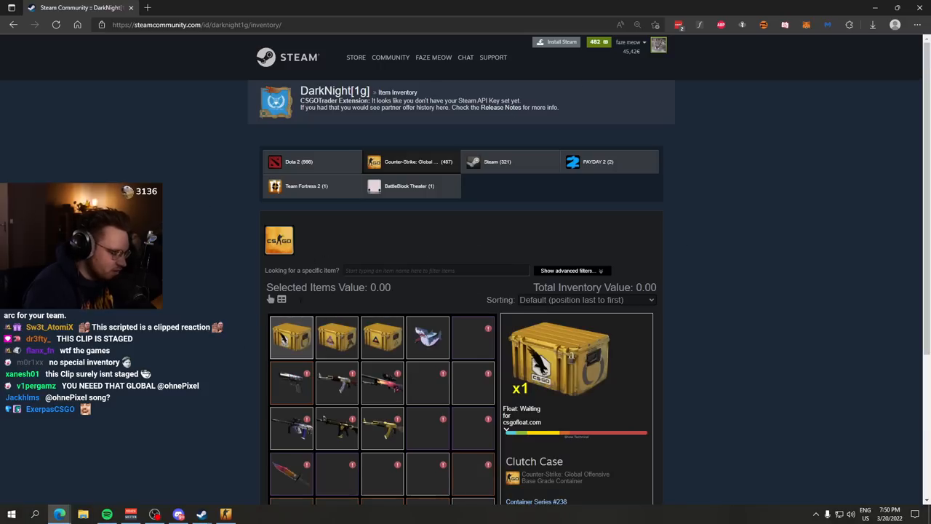
Step: Inspect the Karambit | Case Hardened in game, then close the inspection view
{"action": "scroll", "scroll_direction": "down", "scroll_amount": 3}
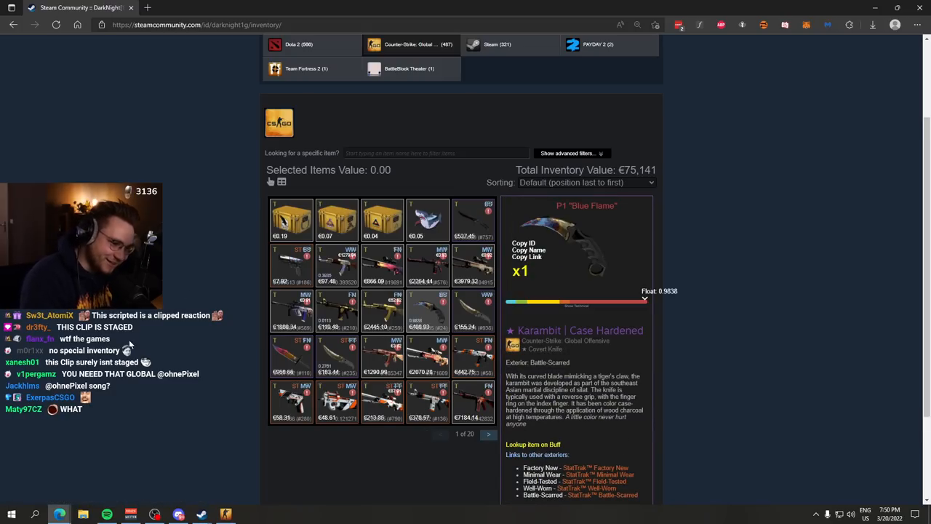
{"action": "scroll", "scroll_direction": "down", "scroll_amount": 3}
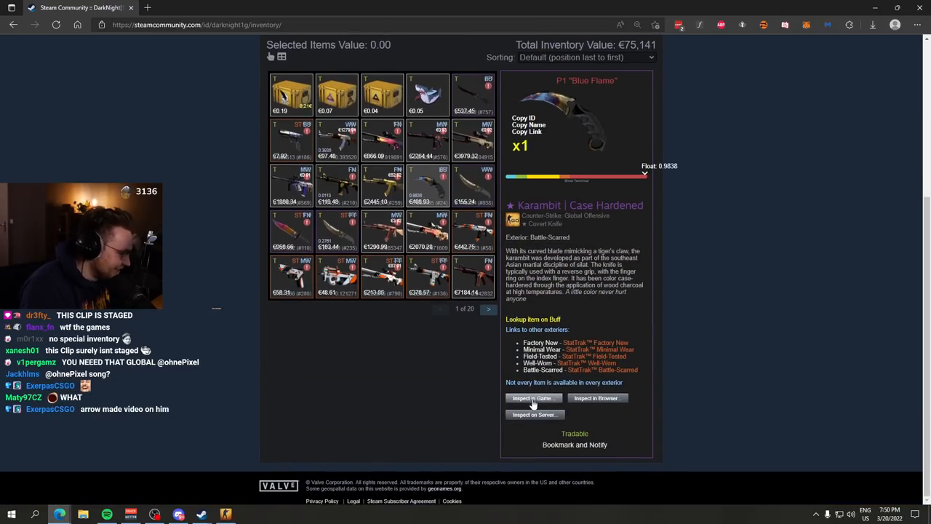
{"action": "left_click", "coordinate": [532, 399]}
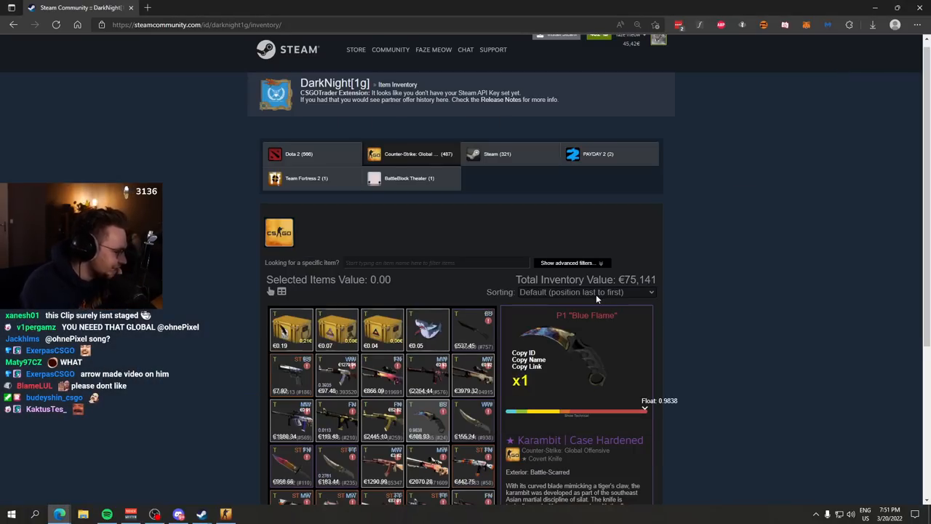
{"action": "scroll", "scroll_direction": "down", "scroll_amount": 3}
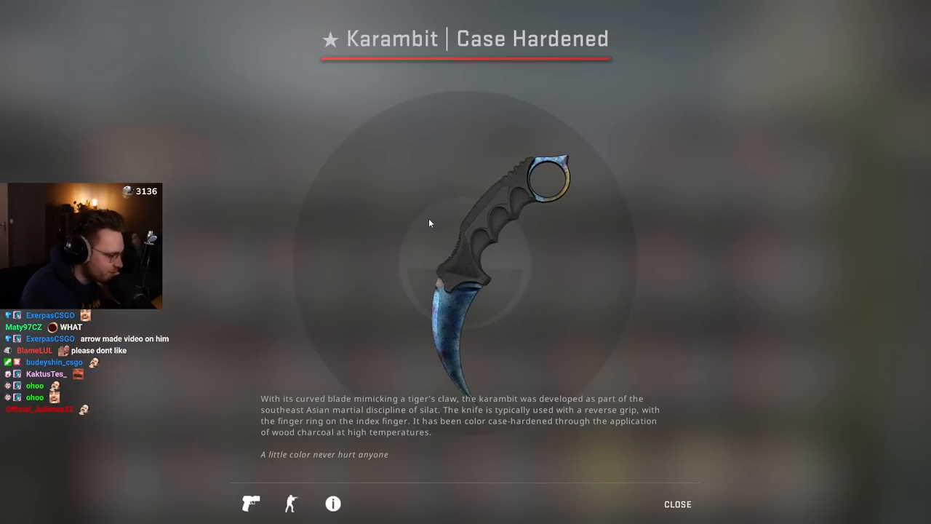
{"action": "left_click", "coordinate": [332, 503]}
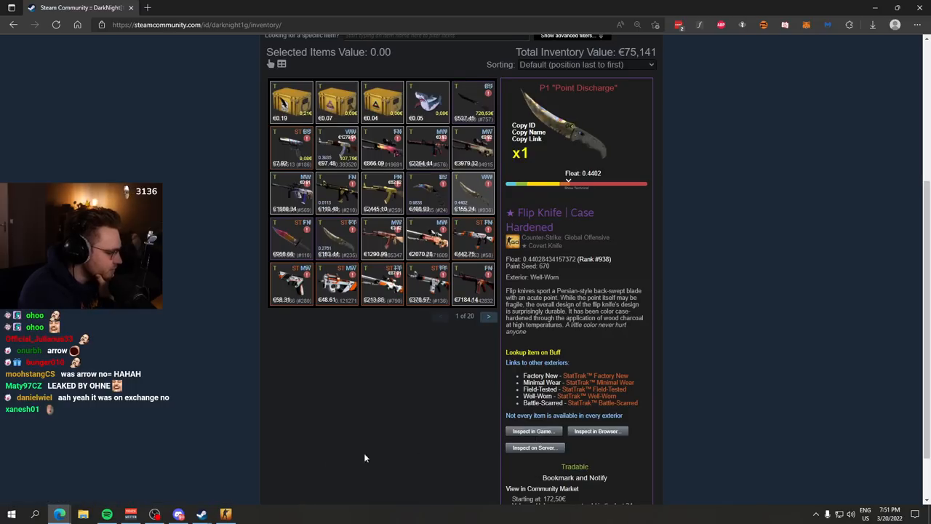
Step: Filter the inventory with the search text 'case h' to show Case Hardened items
{"action": "left_click", "coordinate": [533, 431]}
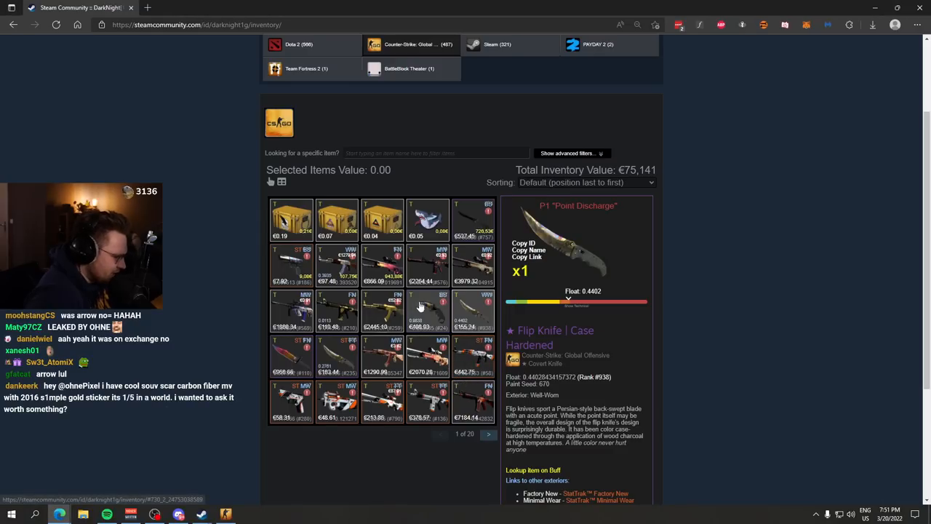
{"action": "type", "text": "case h"}
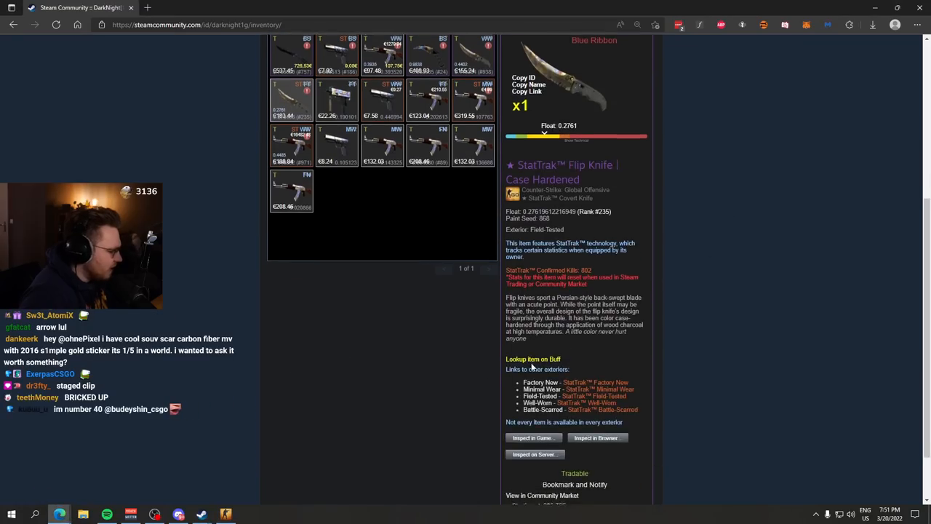
Step: Look up the Case Hardened Butterfly Knife on Buff, then return to the inventory tab
{"action": "left_click", "coordinate": [596, 437]}
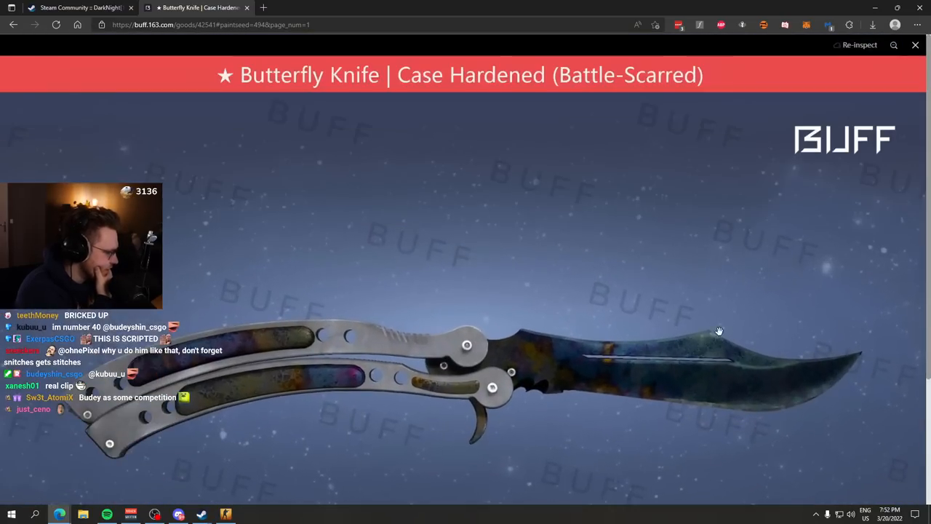
{"action": "left_click", "coordinate": [80, 7]}
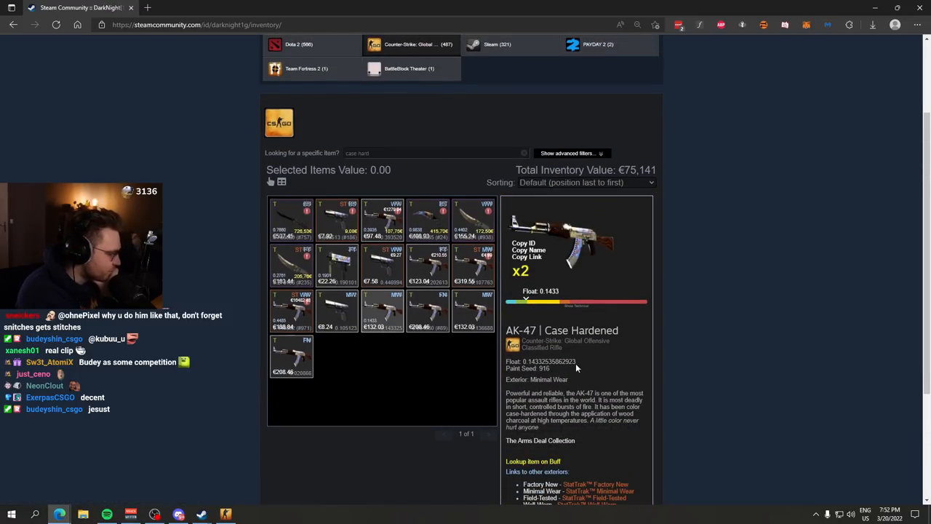
Step: Inspect the StatTrak AK-47 | Case Hardened in game and close the inspection
{"action": "left_click", "coordinate": [291, 312]}
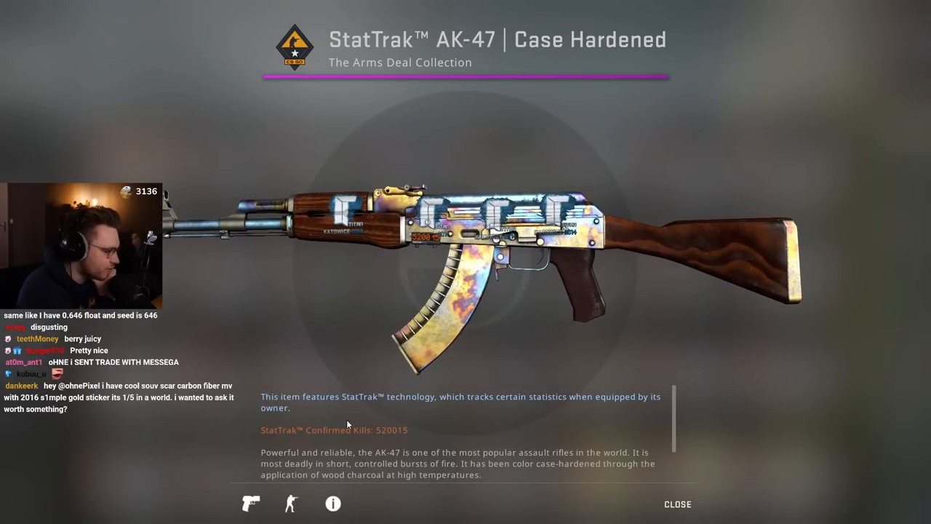
{"action": "left_click", "coordinate": [684, 503]}
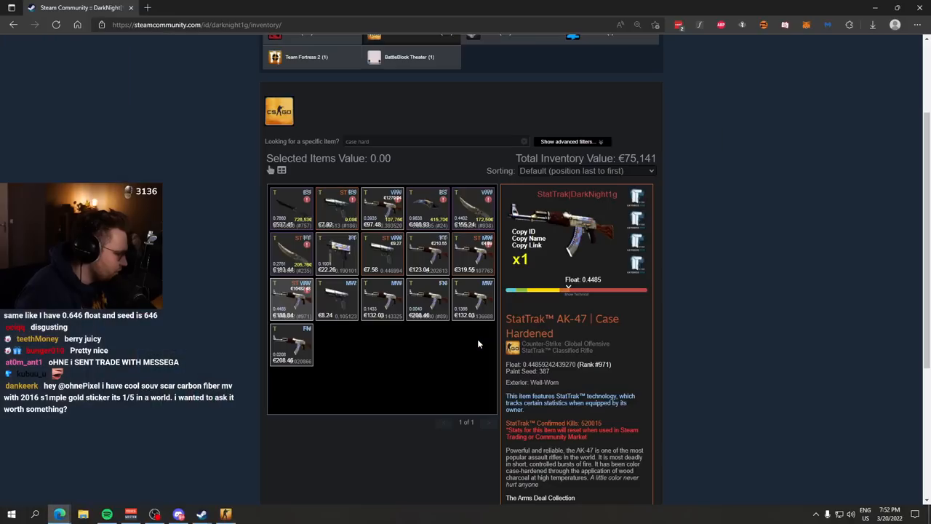
Step: View the StatTrak Five-SeveN | Case Hardened, inspect a Case Hardened weapon, then select the Souvenir AK-47 | Safari Mesh
{"action": "left_click", "coordinate": [382, 134]}
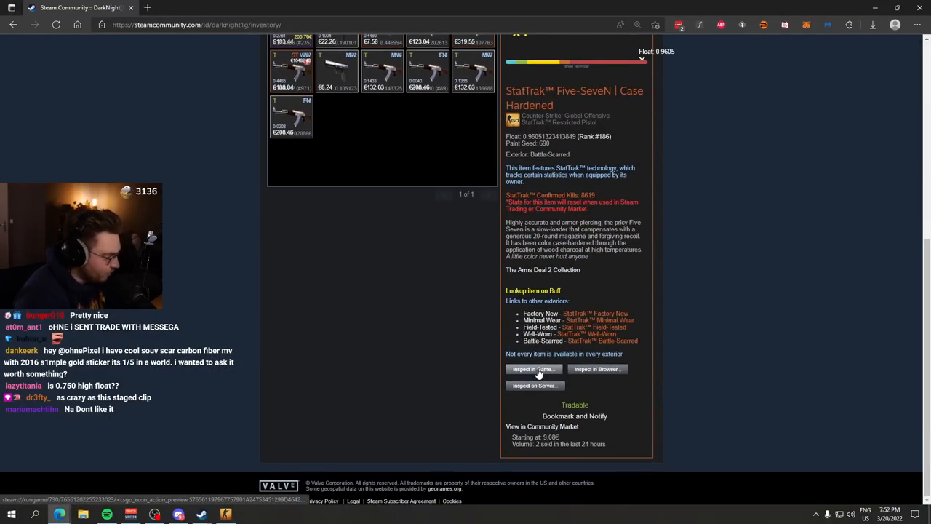
{"action": "left_click", "coordinate": [533, 370]}
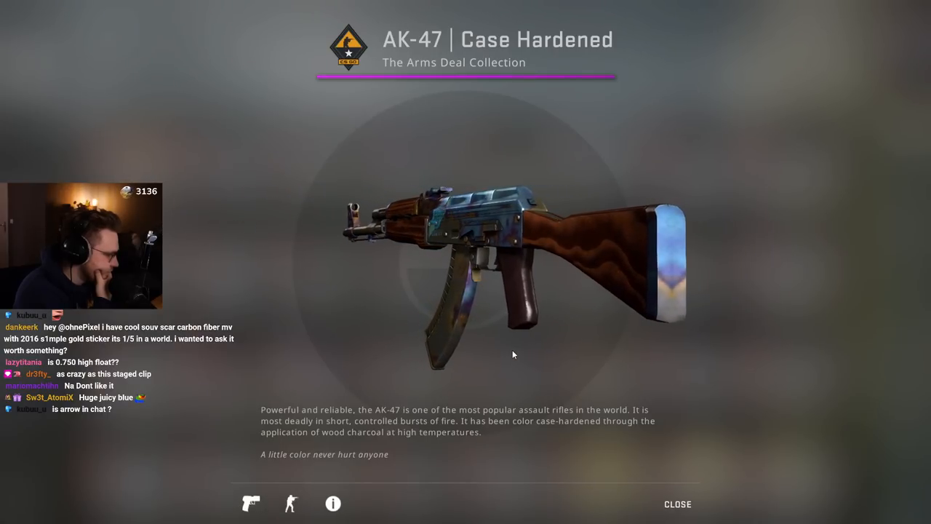
{"action": "left_click", "coordinate": [677, 503]}
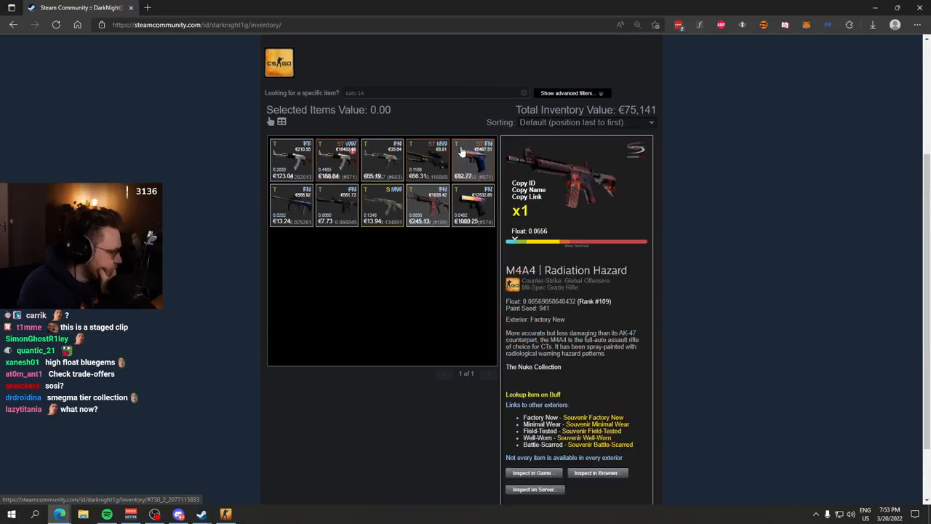
{"action": "left_click", "coordinate": [338, 206]}
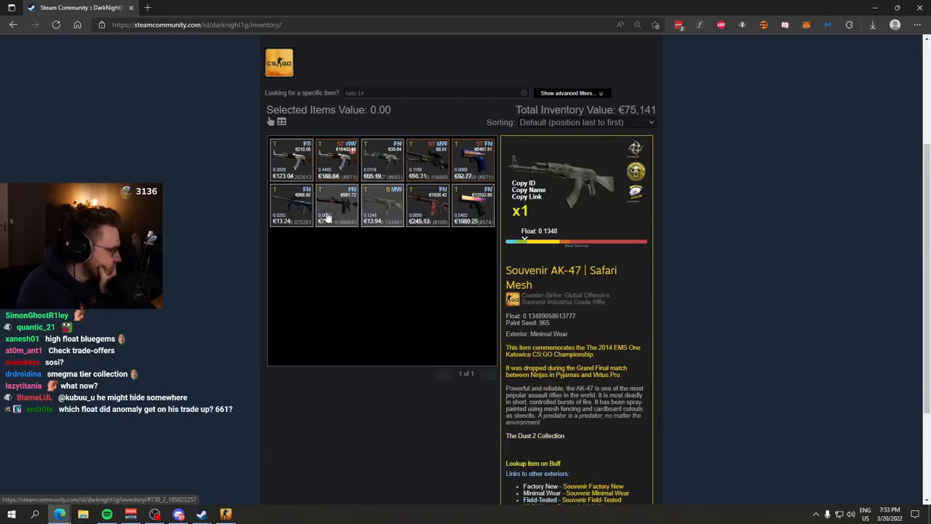